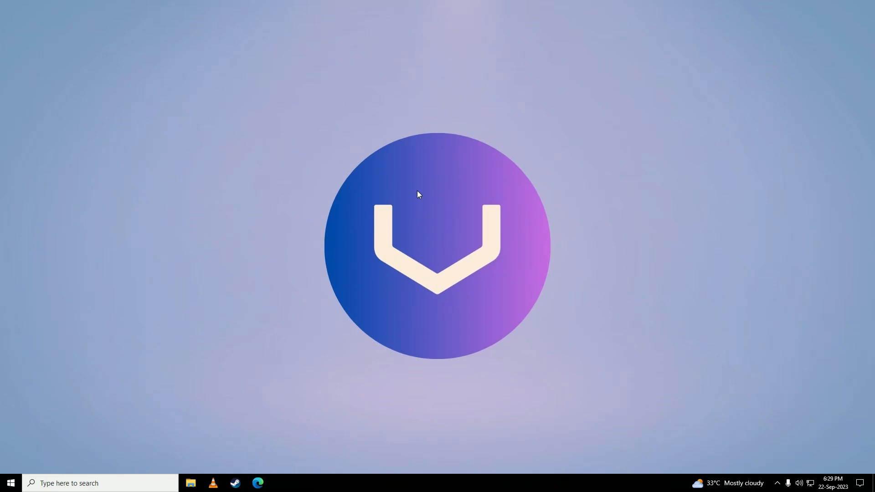
{"action": "mouse_move", "coordinate": [397, 214]}
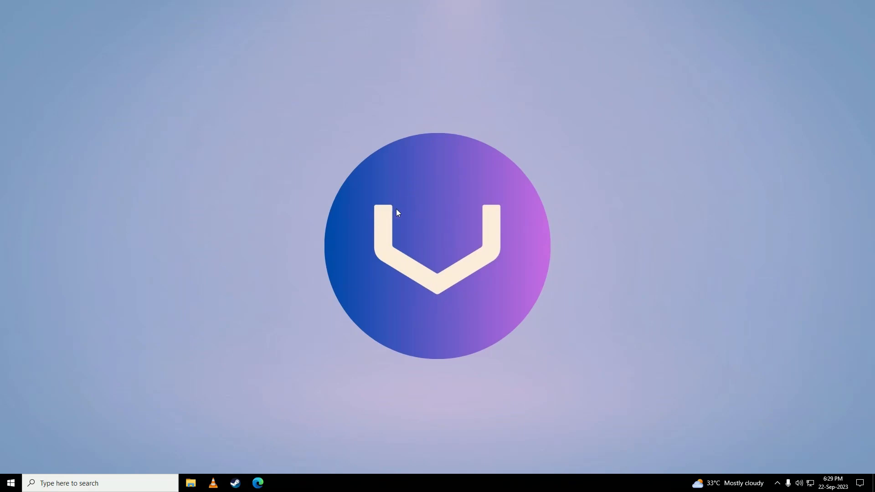
- Launch Edge and reach its Settings page from the Settings and more menu
{"action": "left_click", "coordinate": [258, 487]}
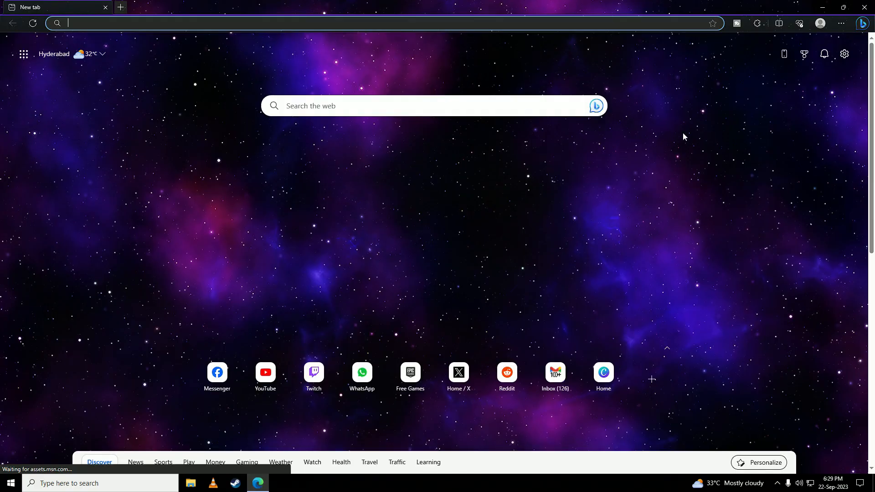
{"action": "mouse_move", "coordinate": [840, 24]}
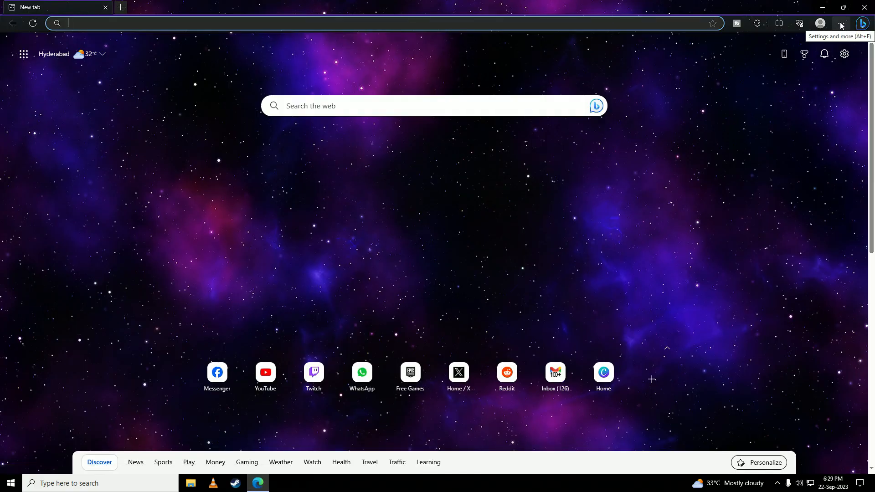
{"action": "left_click", "coordinate": [841, 24]}
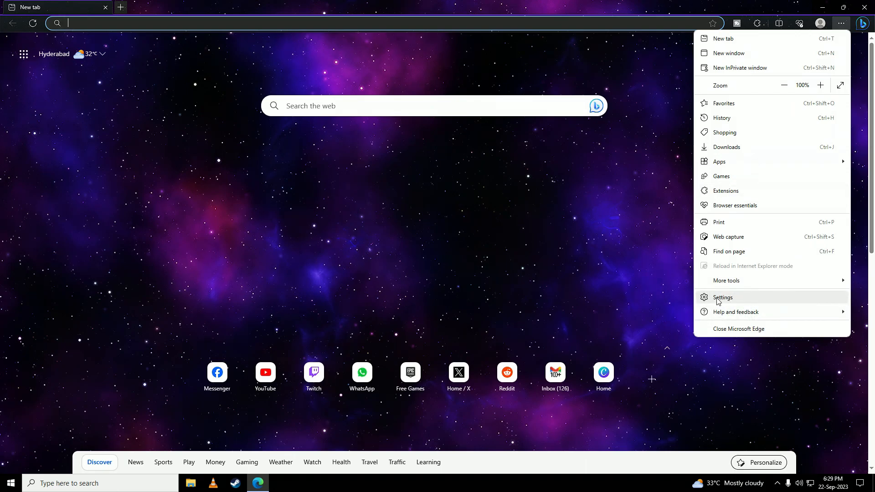
{"action": "left_click", "coordinate": [722, 297]}
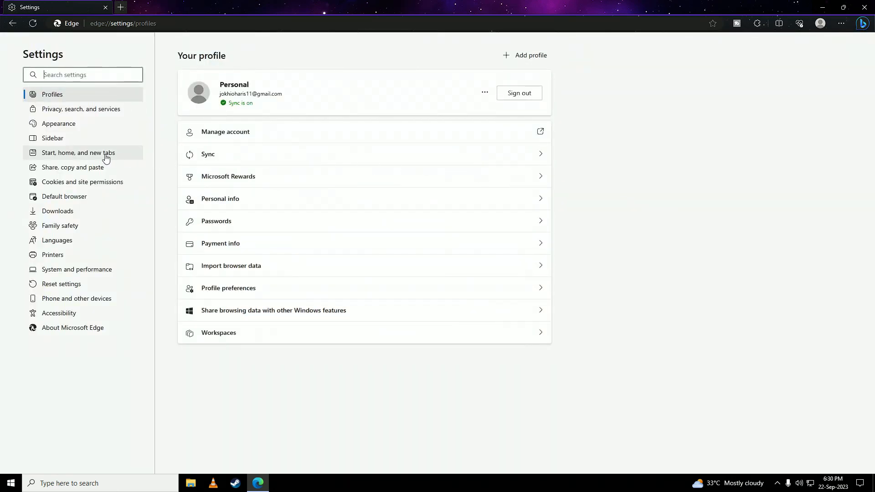
{"action": "mouse_move", "coordinate": [67, 185]}
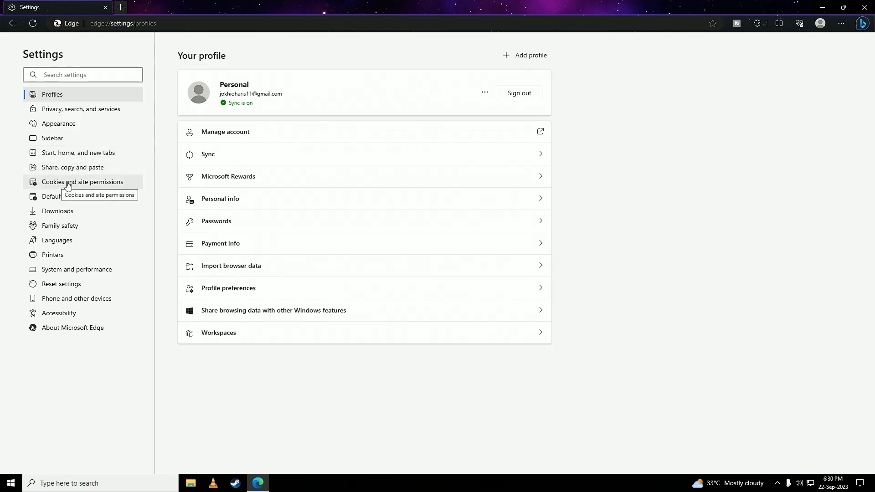
- Go to Cookies and site permissions so sites may save and read cookie data
{"action": "left_click", "coordinate": [81, 181]}
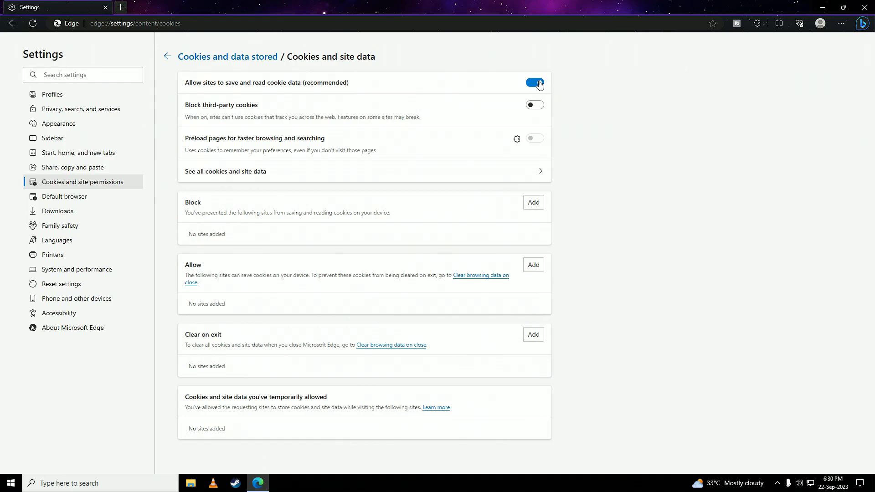
{"action": "mouse_move", "coordinate": [511, 89]}
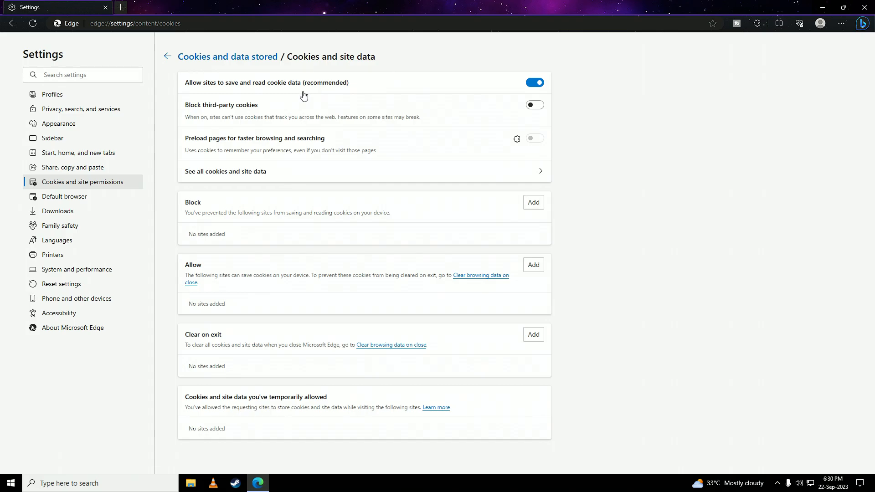
{"action": "mouse_move", "coordinate": [70, 108]}
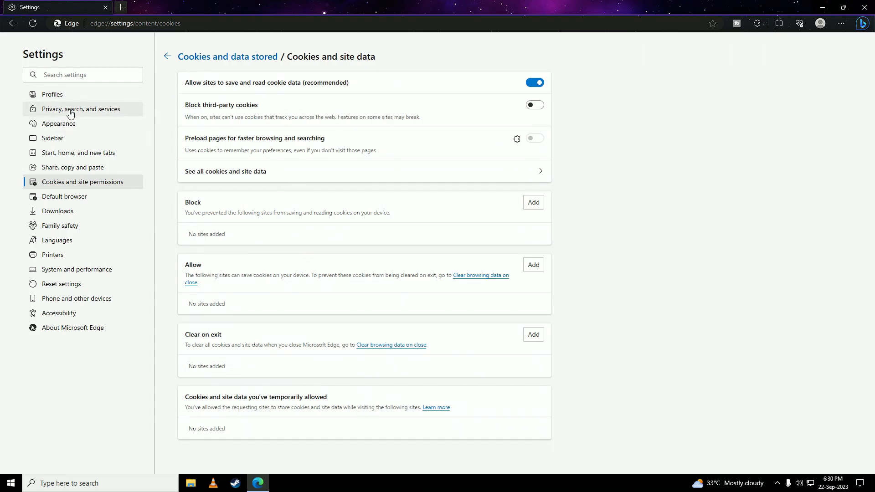
- Under Privacy, search, and services, bring up Clear browsing data with history, downloads, cookies and cache checked
{"action": "left_click", "coordinate": [81, 109]}
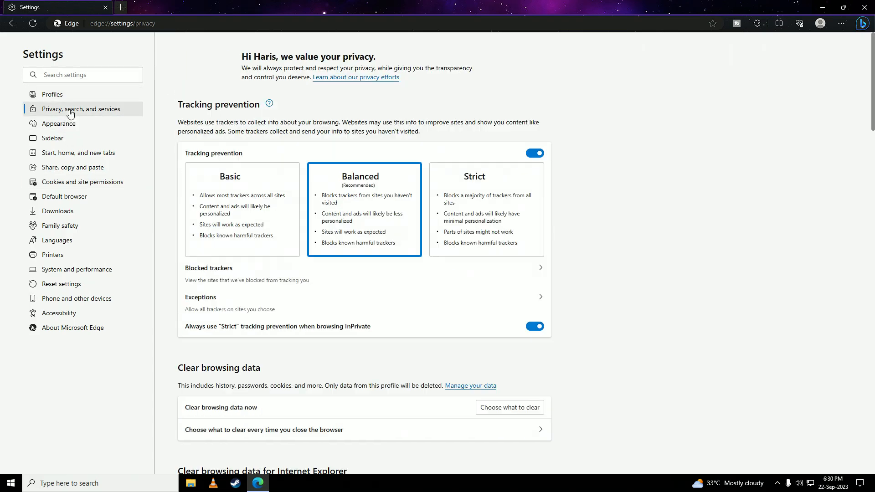
{"action": "scroll", "scroll_direction": "down", "scroll_amount": 3}
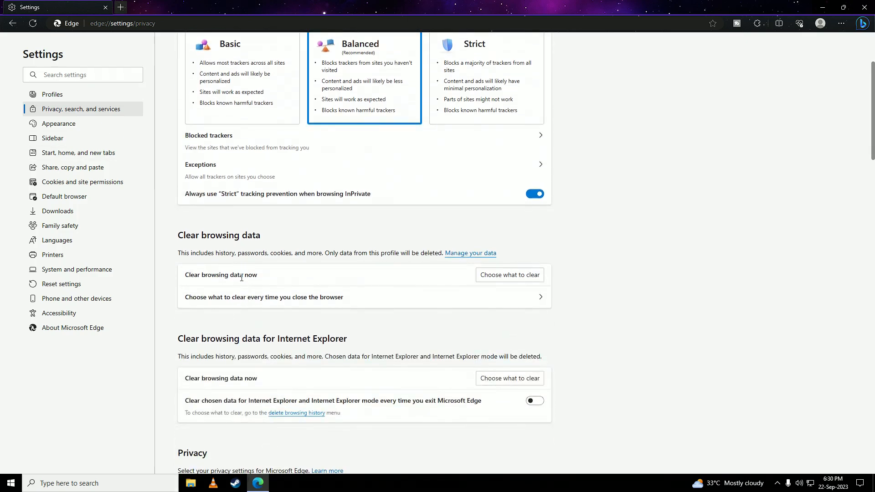
{"action": "left_click", "coordinate": [509, 274]}
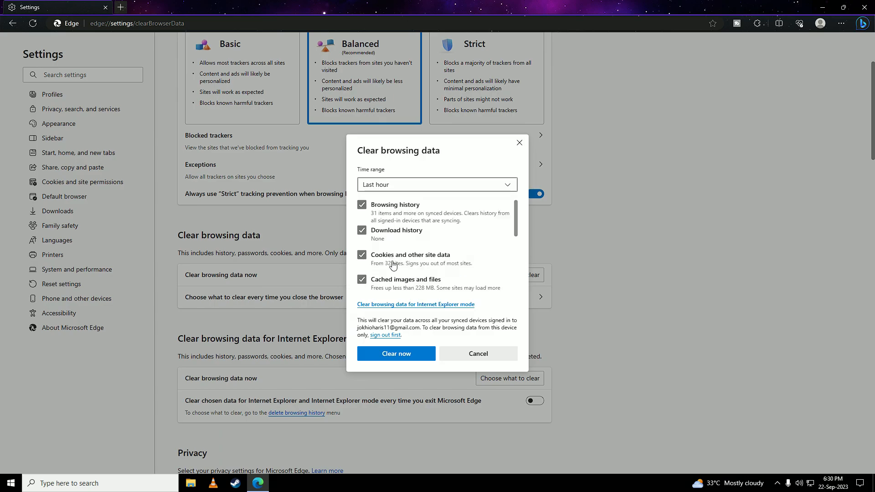
{"action": "mouse_move", "coordinate": [397, 354]}
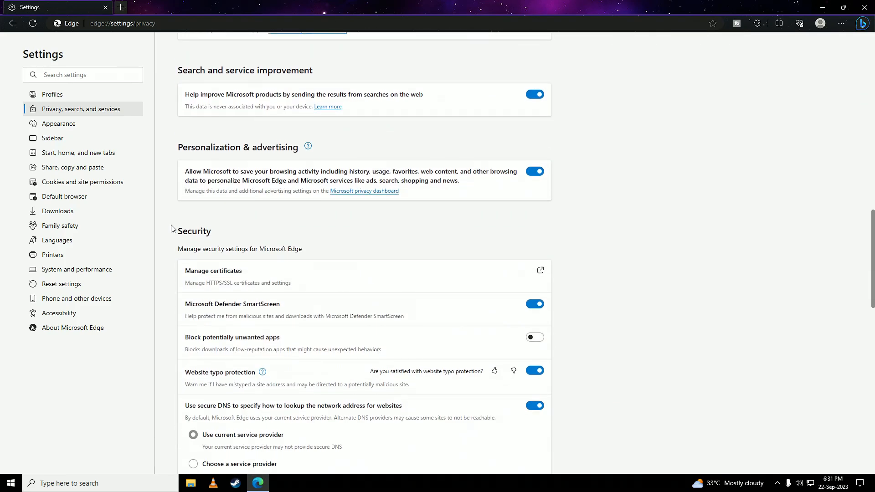
- From Security, reach Manage certificates and show the Trusted Root Certification Authorities list
{"action": "scroll", "scroll_direction": "down", "scroll_amount": 3}
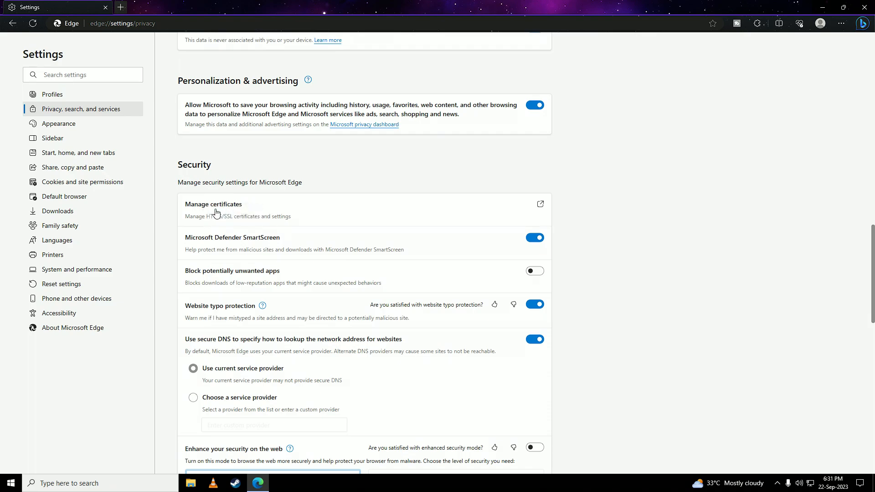
{"action": "left_click", "coordinate": [214, 204]}
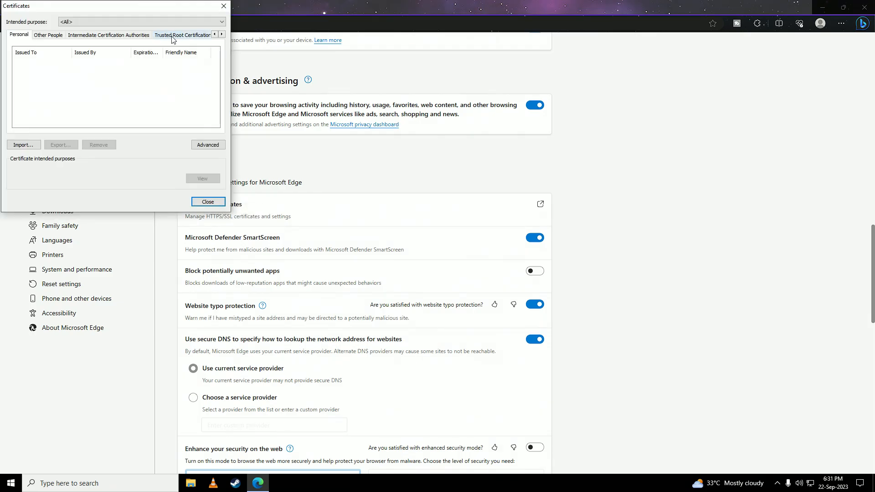
{"action": "left_click", "coordinate": [183, 35]}
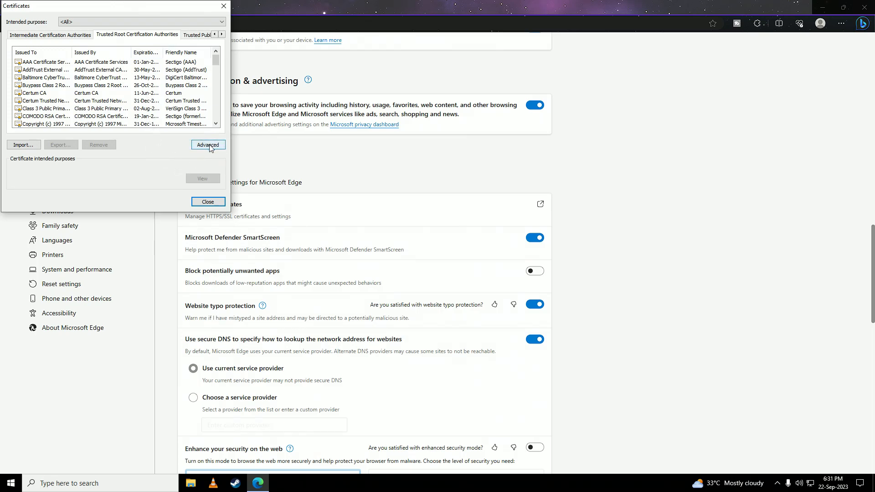
- In Advanced certificate purposes, tick Client Authentication and confirm with OK
{"action": "left_click", "coordinate": [208, 145]}
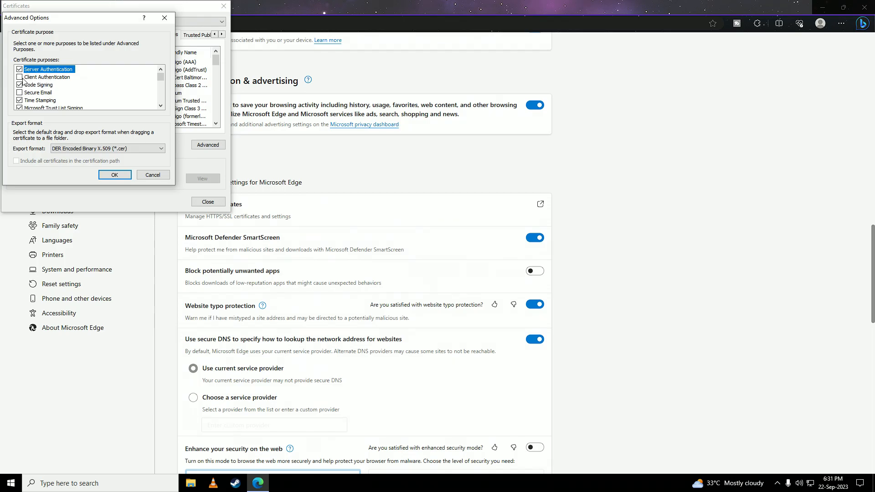
{"action": "left_click", "coordinate": [20, 85]}
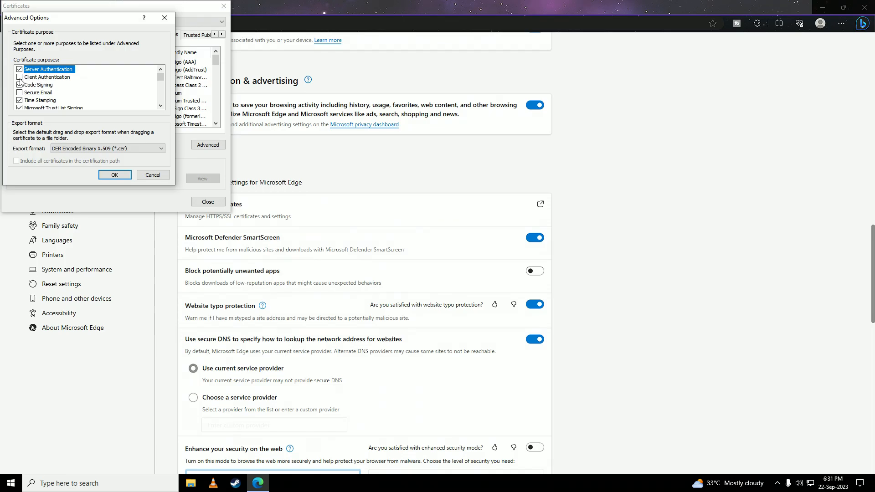
{"action": "left_click", "coordinate": [20, 83]}
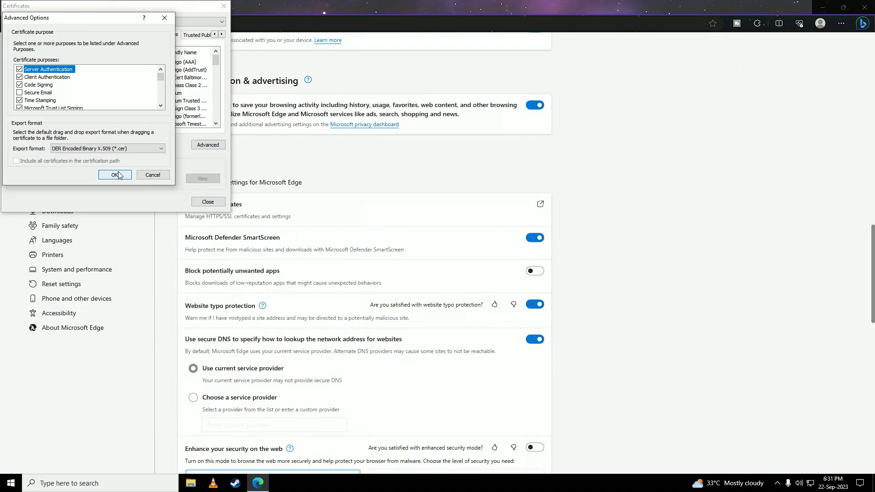
{"action": "left_click", "coordinate": [115, 175]}
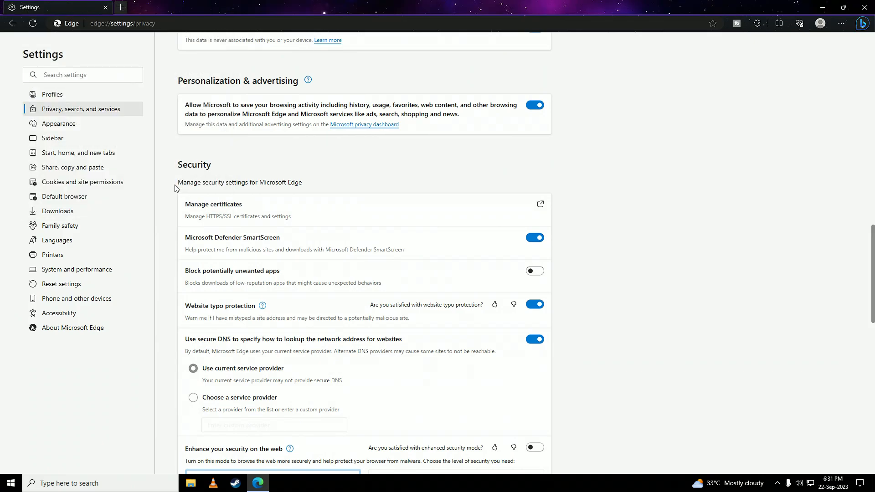